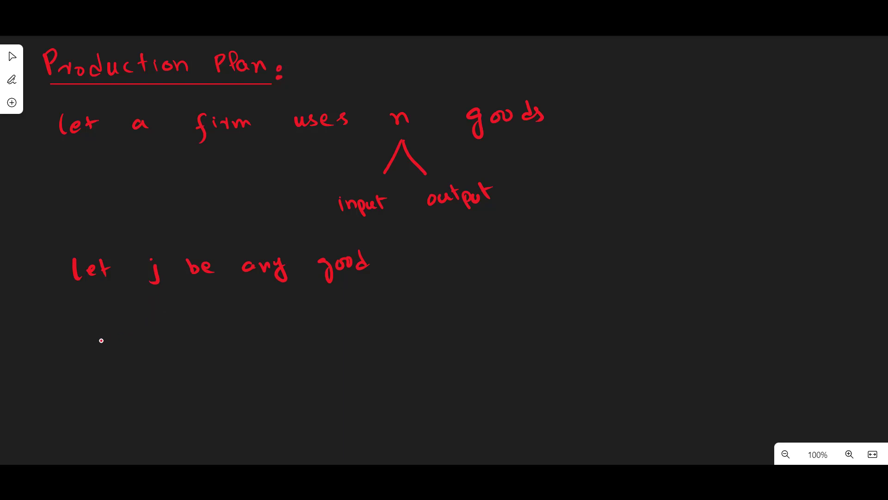
{"action": "mouse_move", "coordinate": [99, 329]}
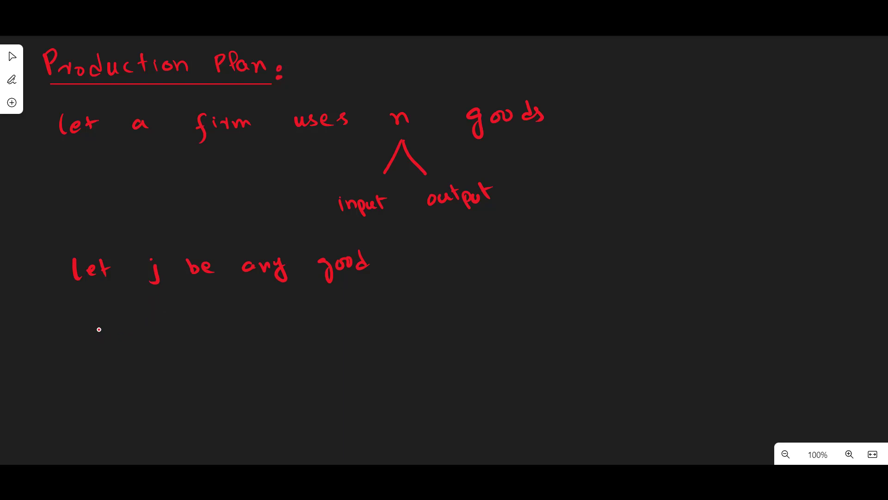
Handwrite the input notation y_j^i and output notation y_j^o below 'let j be any good'
{"action": "left_click_drag", "start_coordinate": [105, 323], "coordinate": [136, 340]}
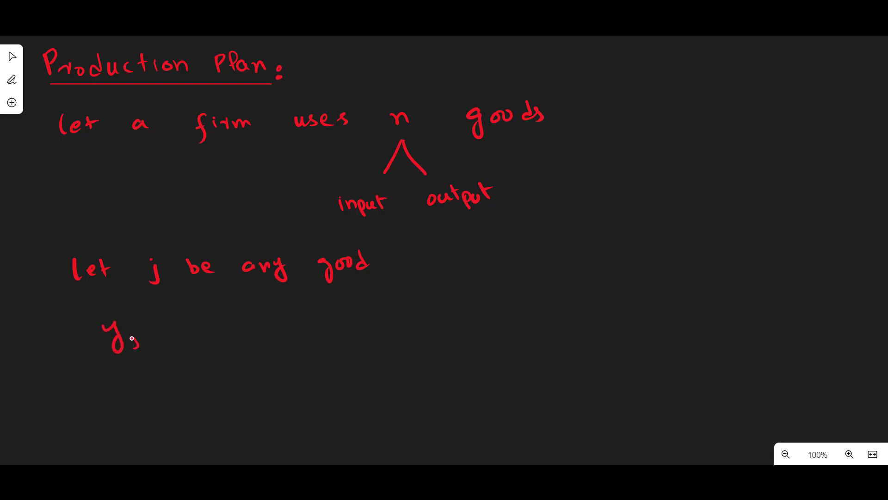
{"action": "left_click_drag", "start_coordinate": [121, 317], "coordinate": [122, 306]}
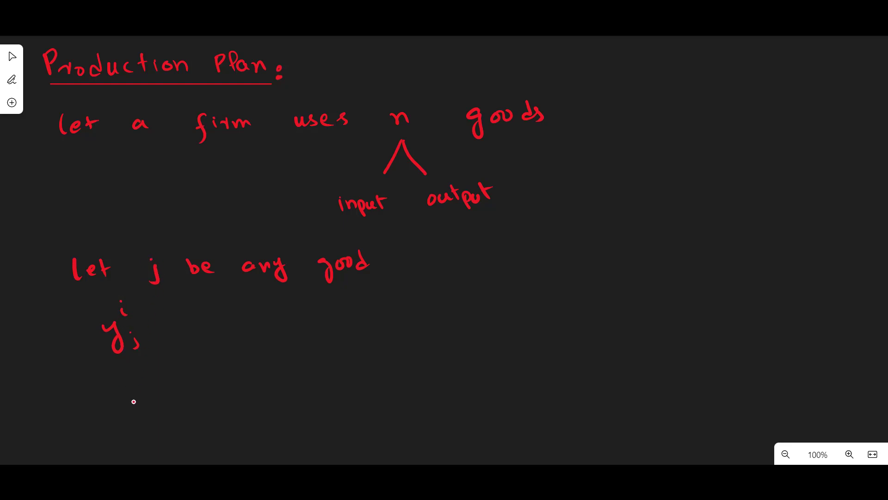
{"action": "left_click_drag", "start_coordinate": [119, 390], "coordinate": [139, 408]}
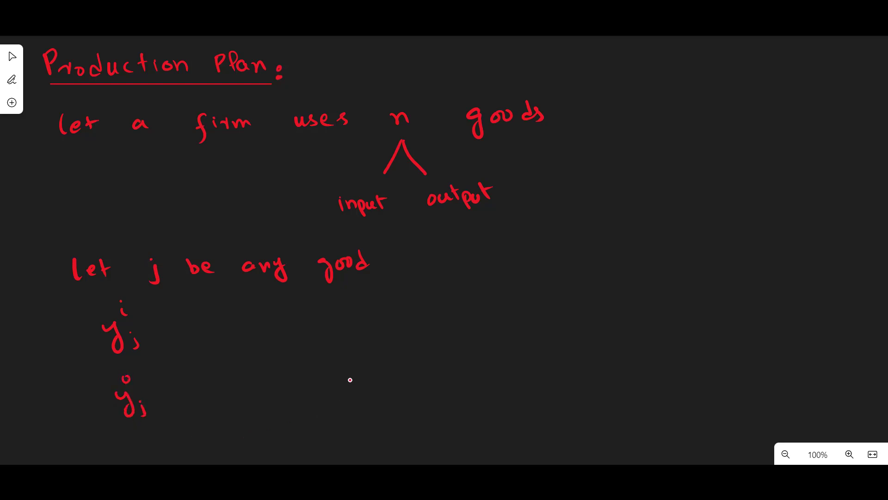
Write the net output equation y = y°i − y¹i with the >0, =0, <0 cases beside it
{"action": "left_click_drag", "start_coordinate": [347, 378], "coordinate": [354, 362]}
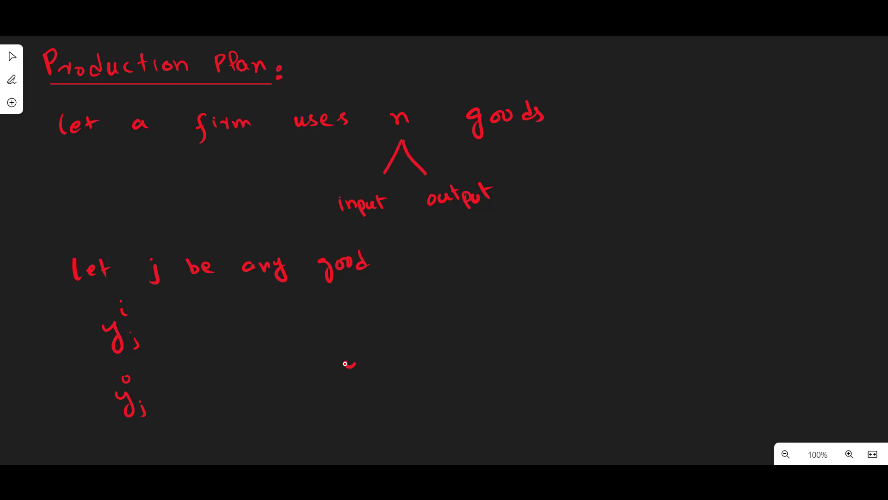
{"action": "left_click_drag", "start_coordinate": [345, 362], "coordinate": [362, 379]}
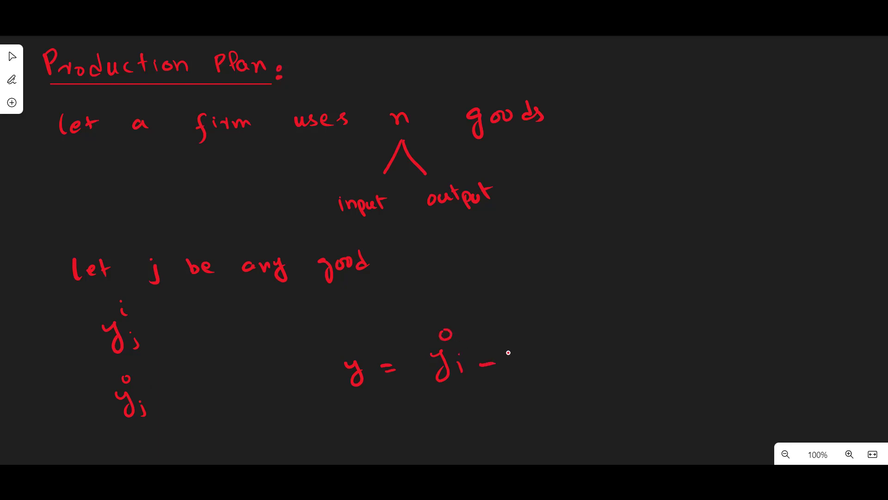
{"action": "left_click_drag", "start_coordinate": [510, 352], "coordinate": [532, 374]}
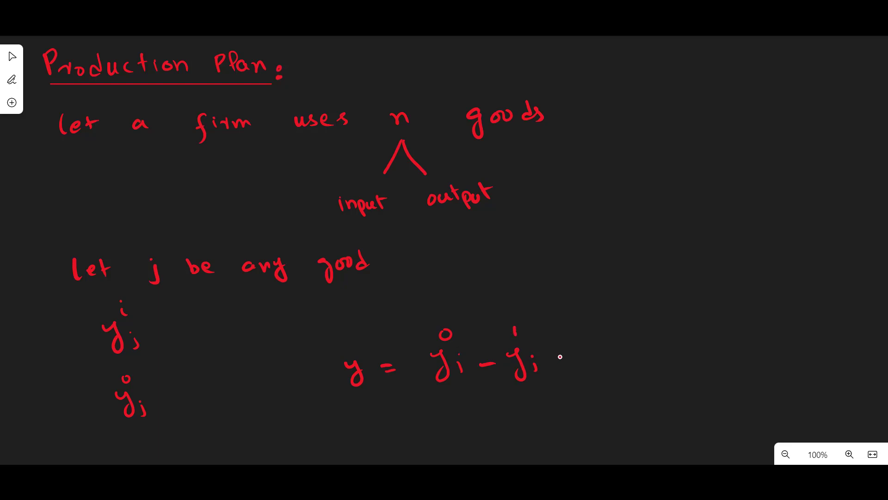
{"action": "left_click_drag", "start_coordinate": [558, 355], "coordinate": [572, 365]}
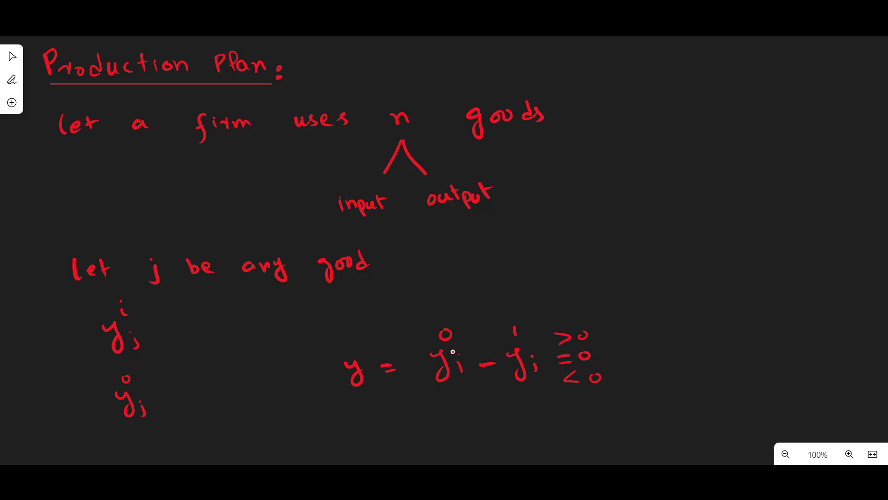
{"action": "mouse_move", "coordinate": [587, 350]}
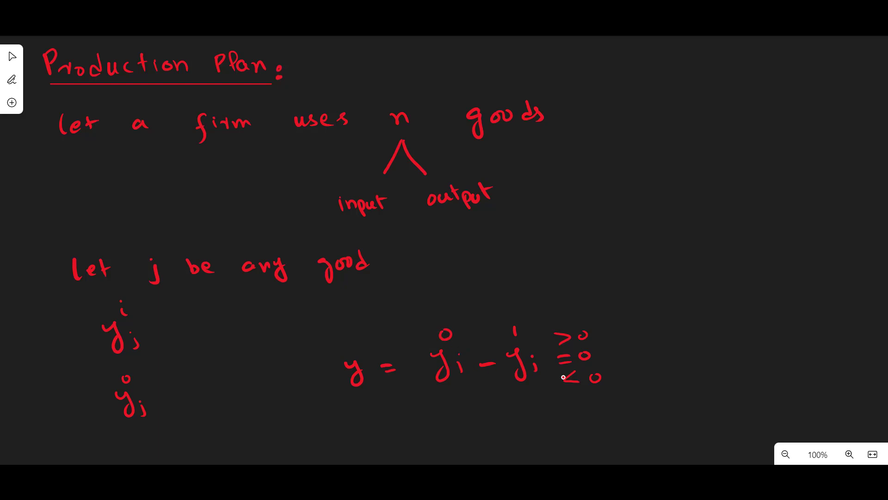
Scroll the board down to clear space below the net output equation
{"action": "left_click_drag", "start_coordinate": [632, 101], "coordinate": [638, 414]}
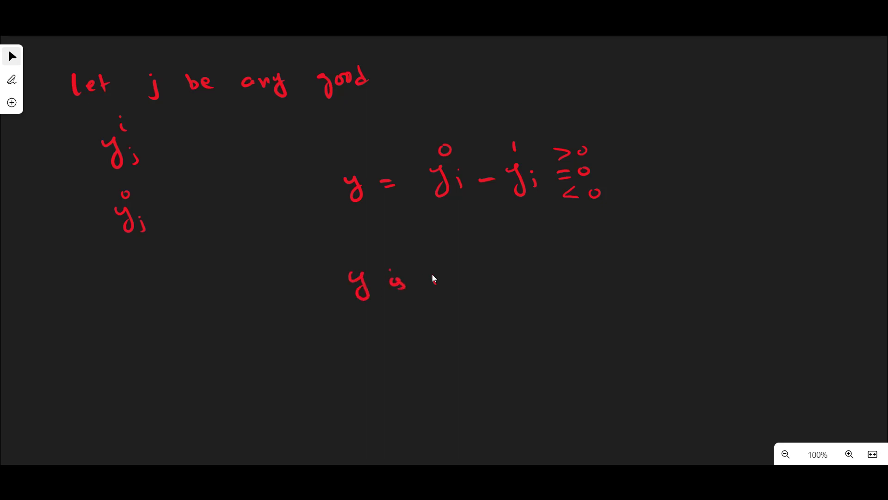
Handwrite 'y is in R' on the new line under the equation
{"action": "left_click_drag", "start_coordinate": [431, 278], "coordinate": [504, 283]}
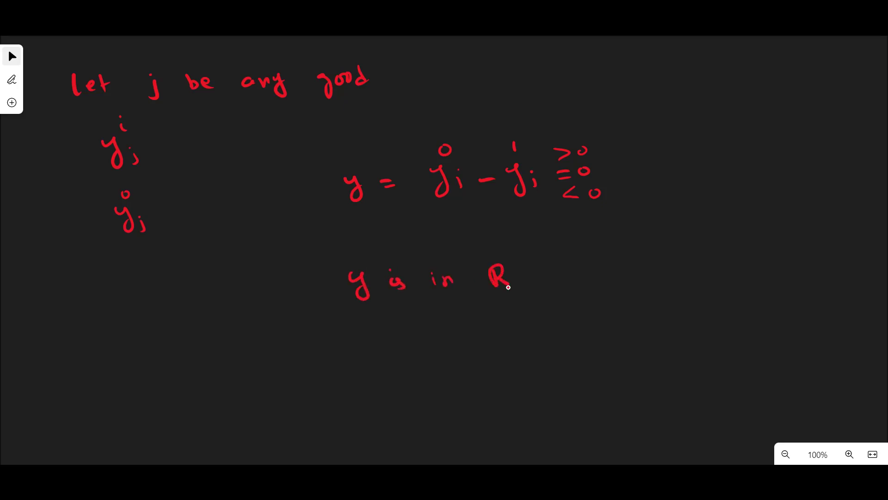
{"action": "mouse_move", "coordinate": [373, 357]}
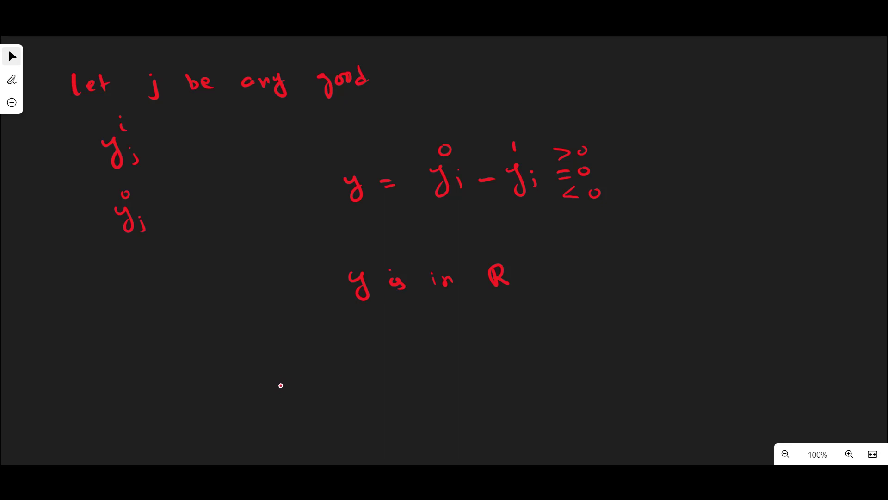
{"action": "mouse_move", "coordinate": [283, 384]}
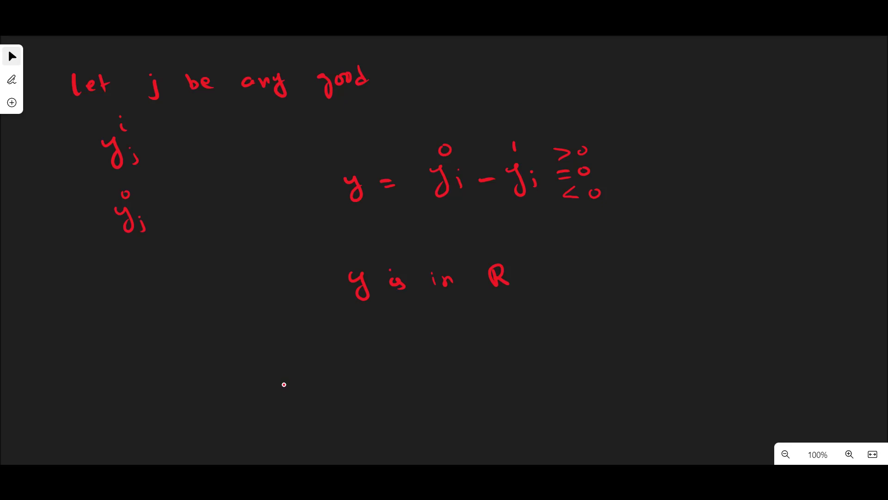
{"action": "mouse_move", "coordinate": [287, 386]}
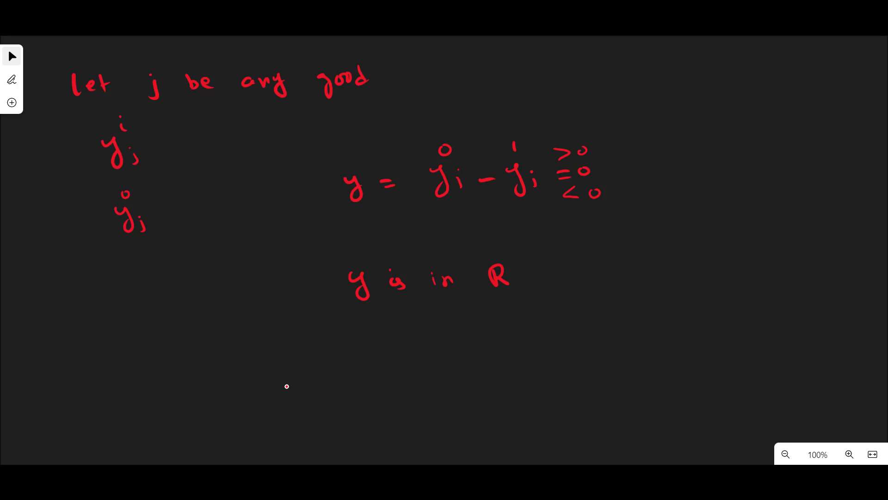
{"action": "mouse_move", "coordinate": [290, 398]}
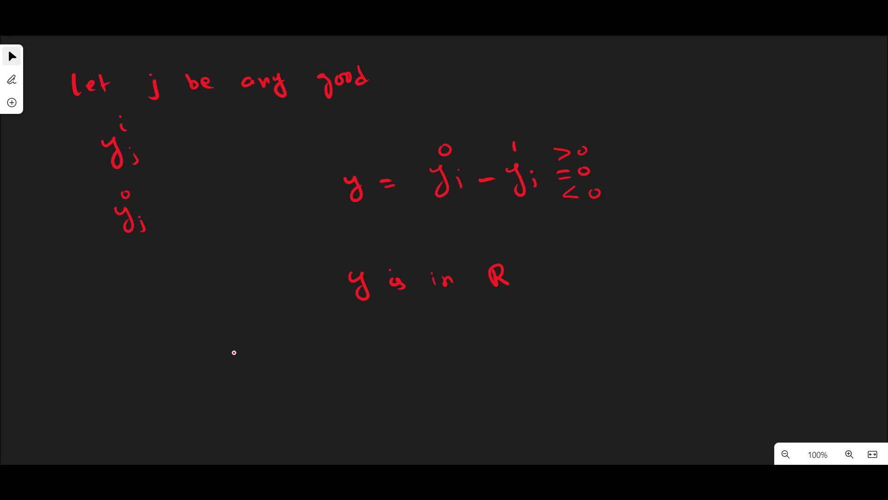
{"action": "mouse_move", "coordinate": [238, 358]}
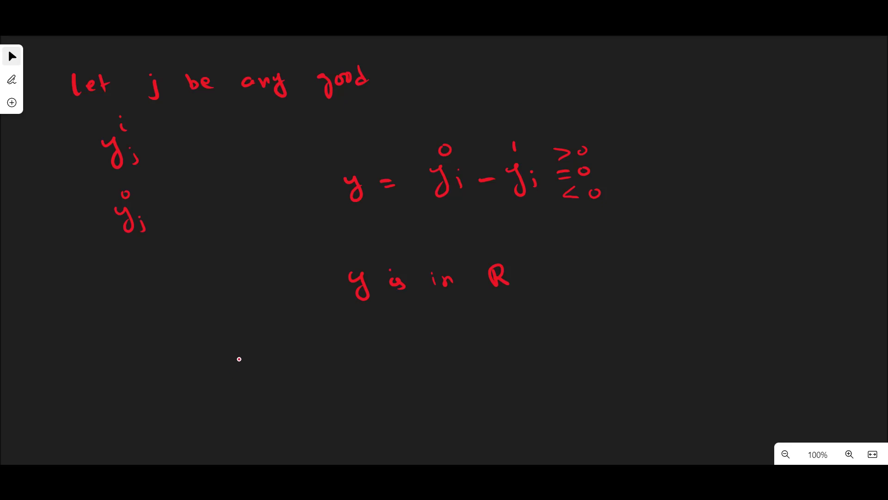
{"action": "mouse_move", "coordinate": [227, 374]}
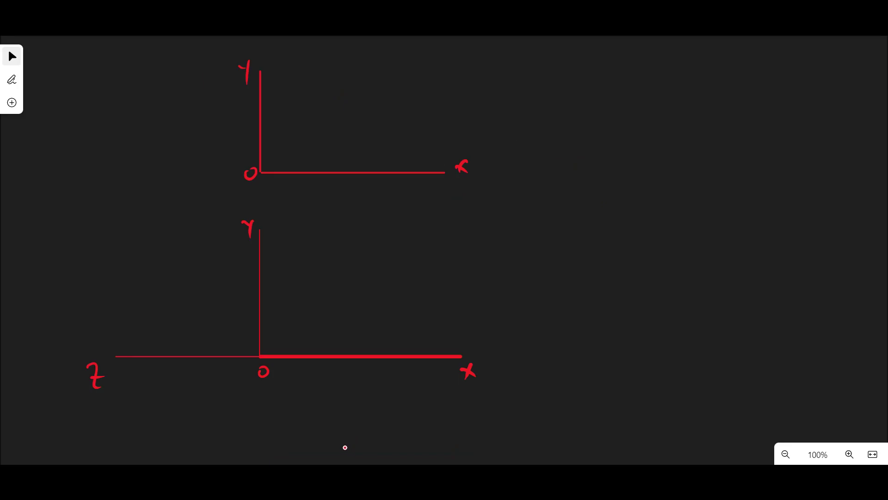
{"action": "mouse_move", "coordinate": [631, 216]}
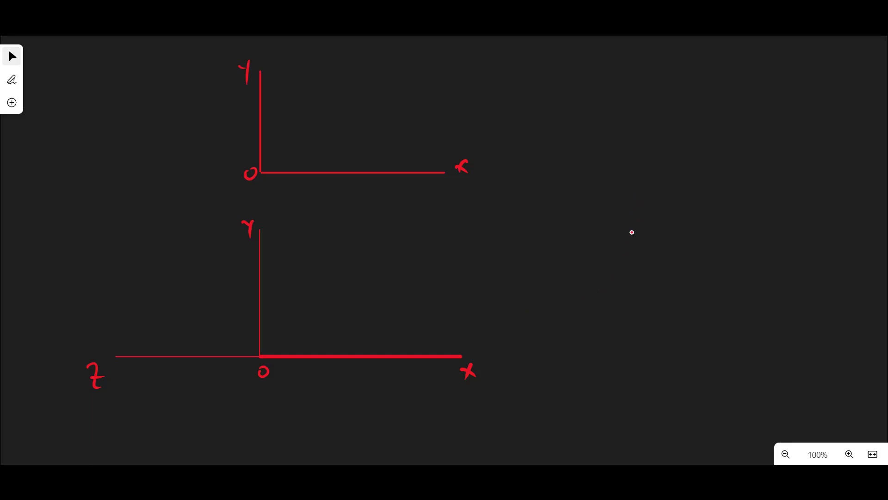
{"action": "mouse_move", "coordinate": [630, 245]}
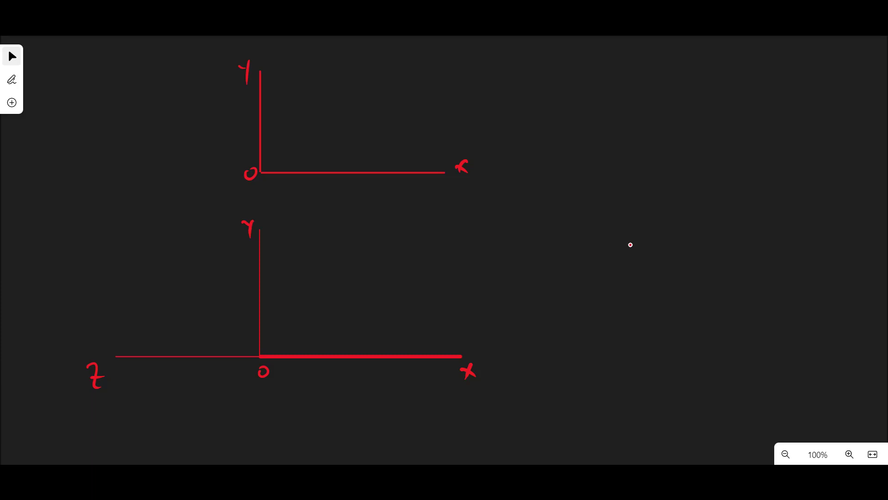
Draw vertical, horizontal and two diagonal lines crossing at one point as a many-dimensions sketch
{"action": "left_click_drag", "start_coordinate": [647, 206], "coordinate": [660, 384]}
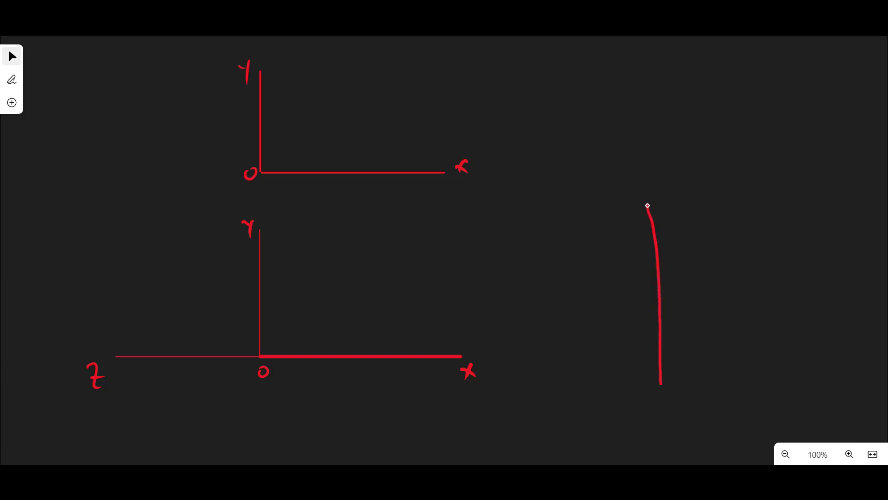
{"action": "left_click_drag", "start_coordinate": [647, 206], "coordinate": [656, 424]}
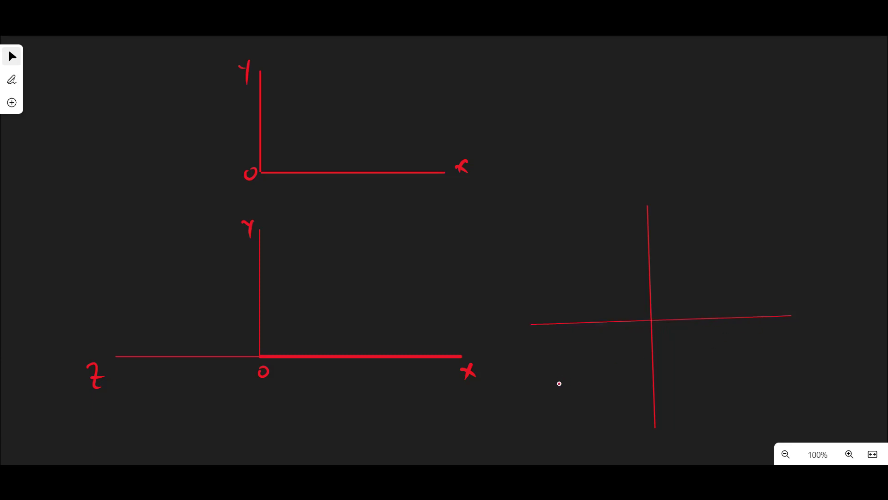
{"action": "left_click_drag", "start_coordinate": [563, 386], "coordinate": [710, 263]}
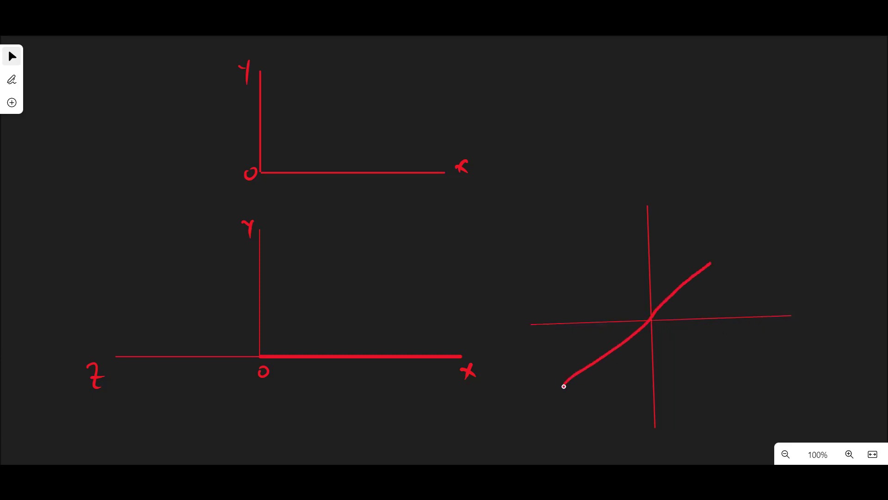
{"action": "left_click_drag", "start_coordinate": [563, 385], "coordinate": [744, 234]}
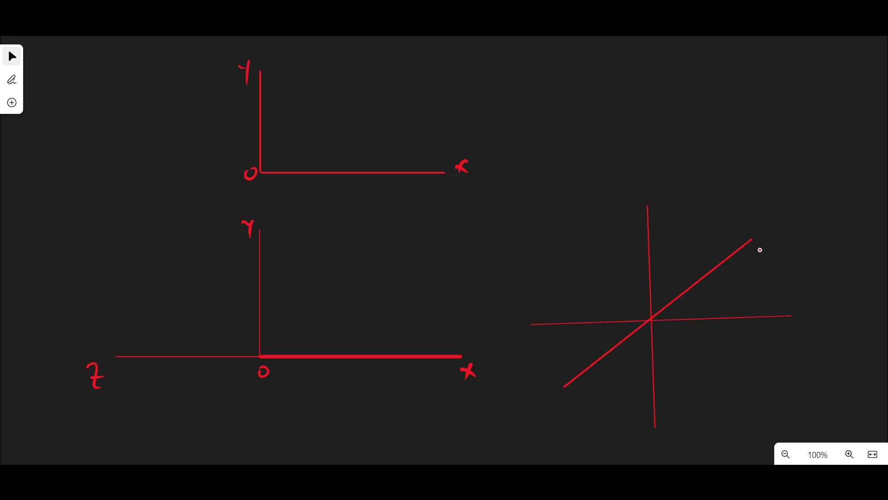
{"action": "mouse_move", "coordinate": [765, 255]}
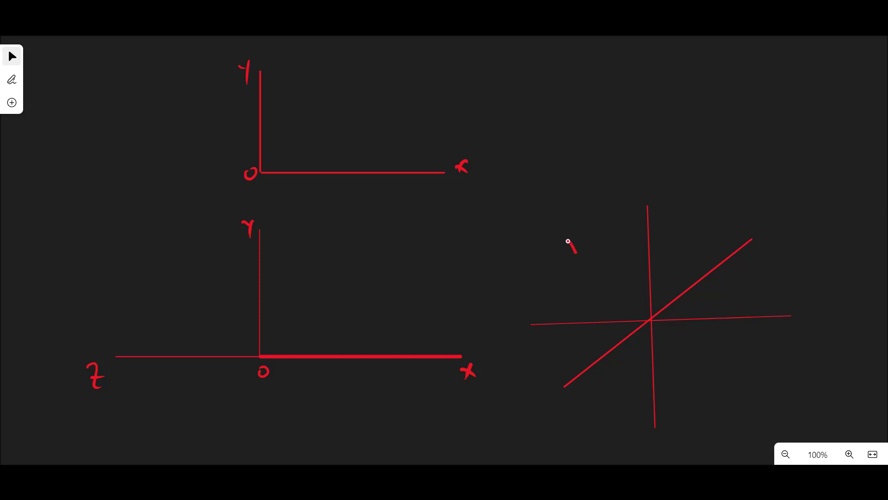
{"action": "left_click_drag", "start_coordinate": [570, 255], "coordinate": [731, 385]}
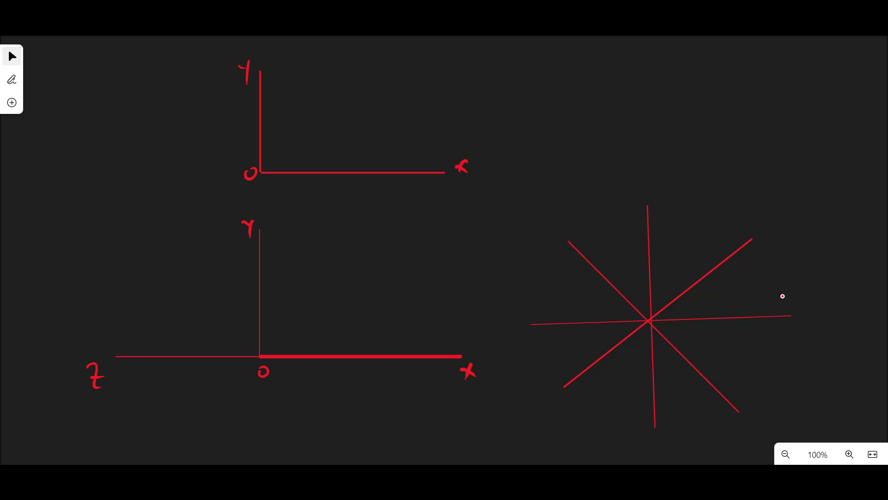
{"action": "mouse_move", "coordinate": [785, 294]}
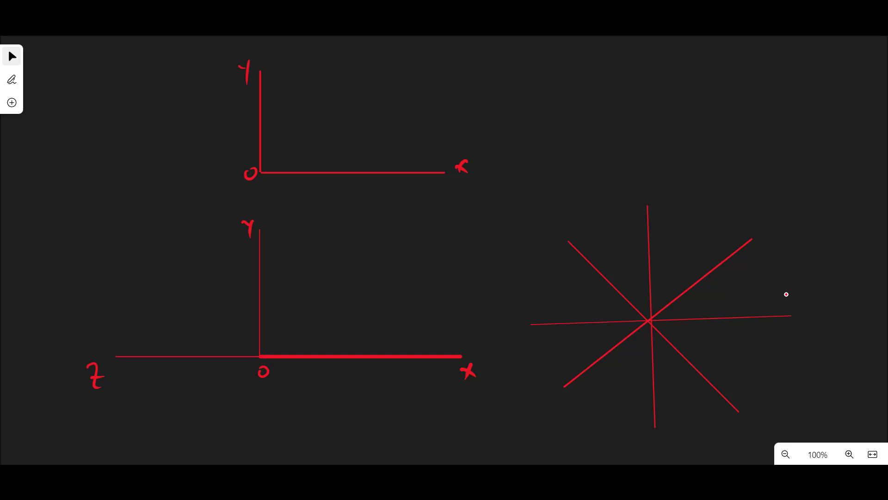
{"action": "mouse_move", "coordinate": [783, 293]}
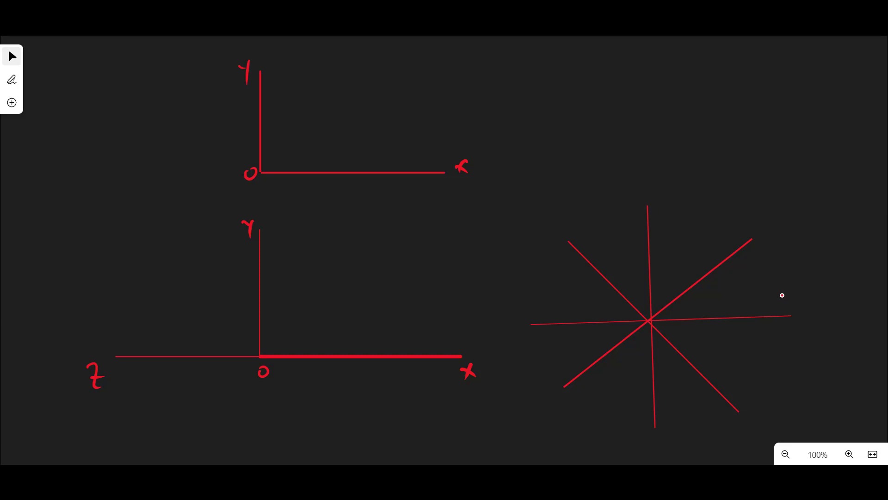
{"action": "mouse_move", "coordinate": [779, 301]}
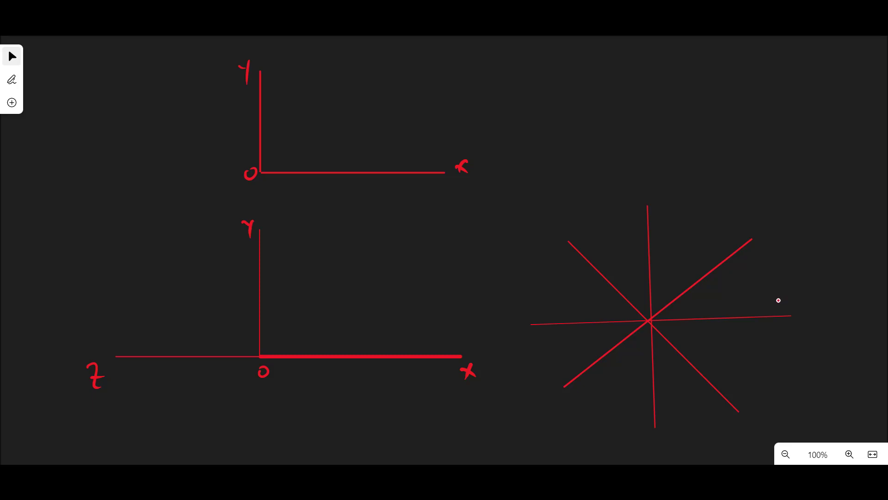
{"action": "mouse_move", "coordinate": [777, 301]}
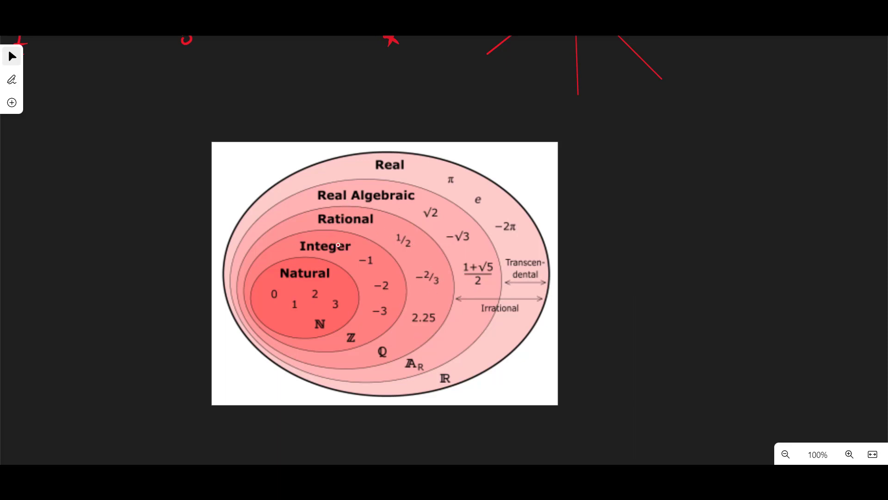
{"action": "mouse_move", "coordinate": [311, 273]}
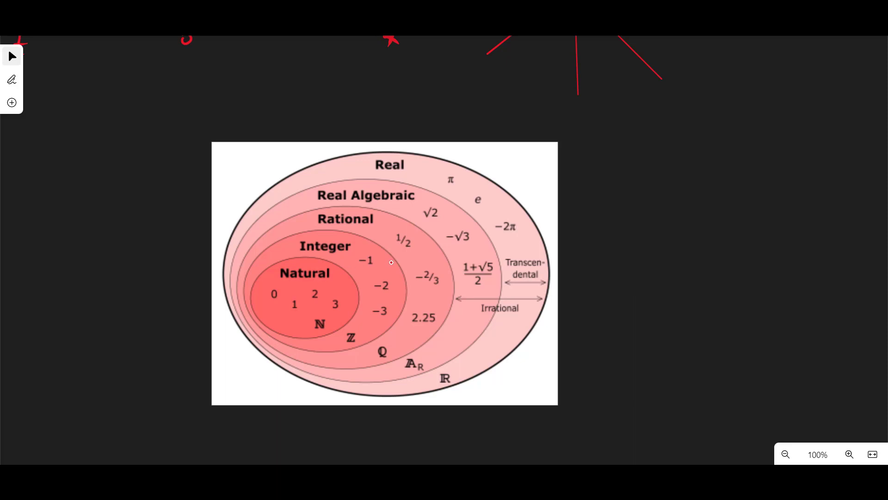
{"action": "mouse_move", "coordinate": [388, 265]}
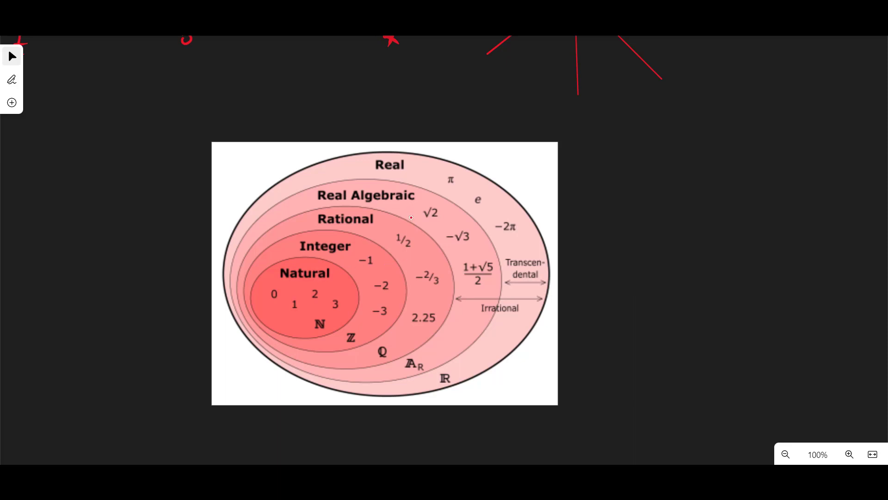
{"action": "mouse_move", "coordinate": [368, 315]}
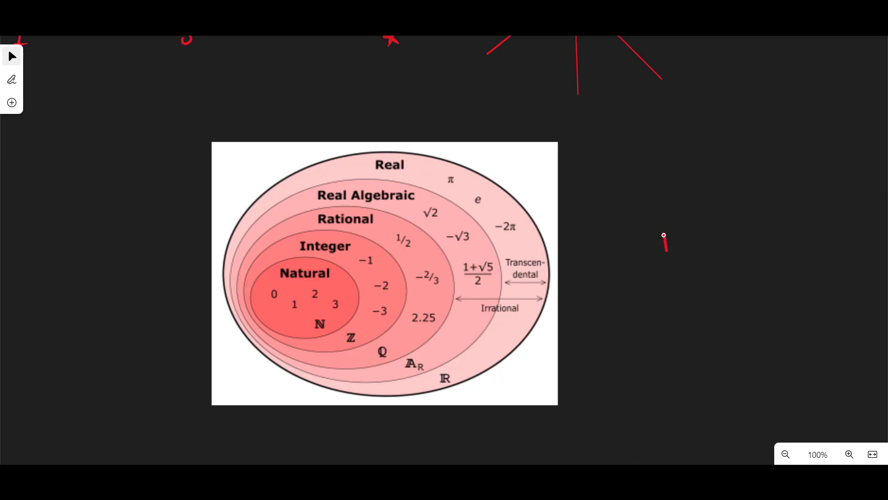
Handwrite the letter R beside the pasted real-number set diagram
{"action": "left_click_drag", "start_coordinate": [663, 232], "coordinate": [686, 260]}
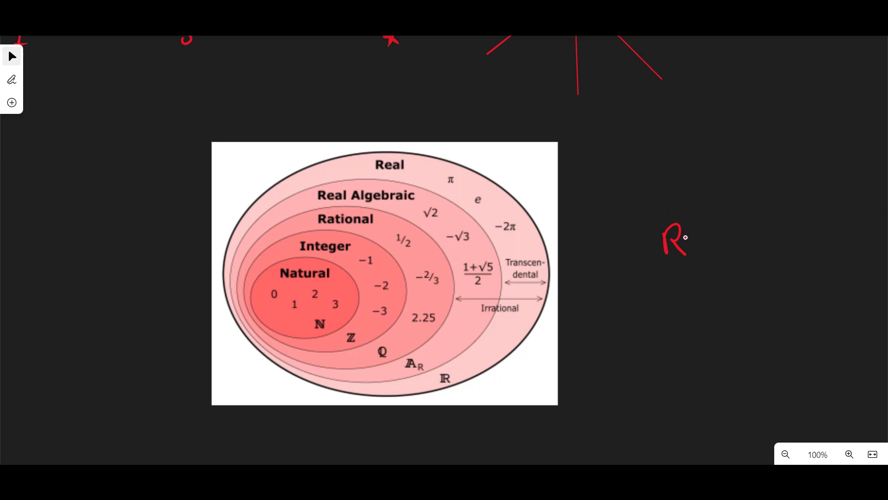
{"action": "mouse_move", "coordinate": [697, 237]}
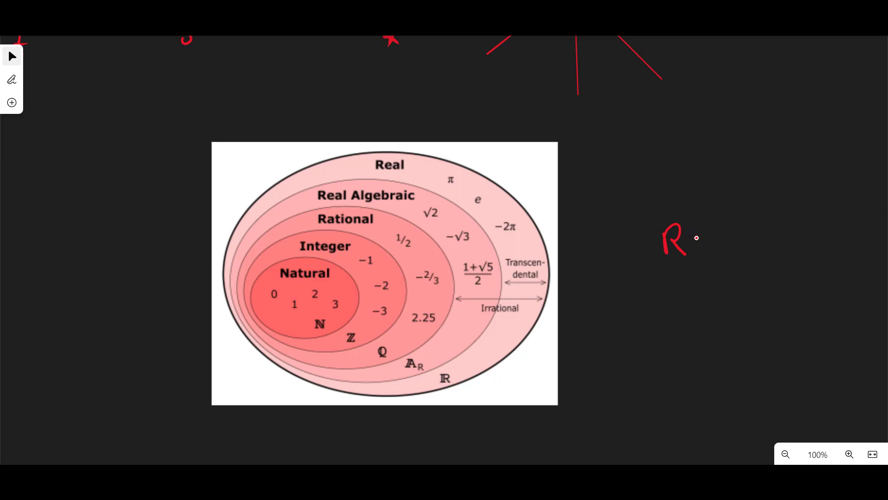